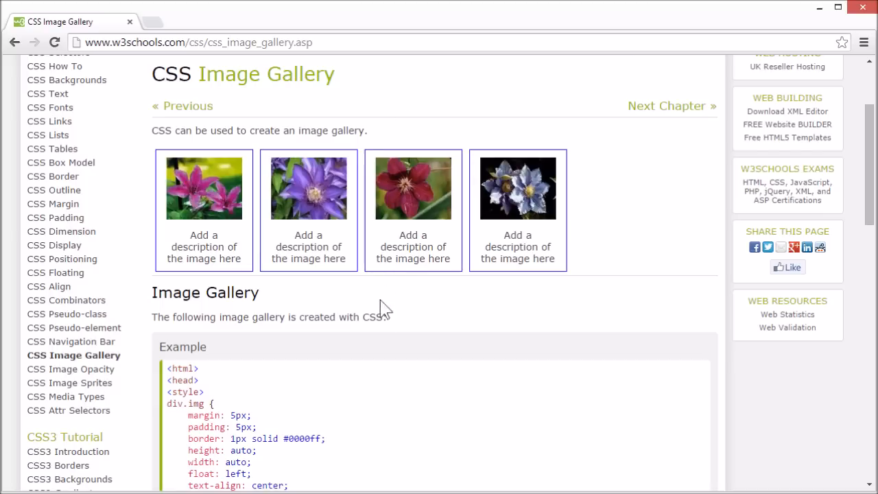
pyautogui.moveTo(395, 336)
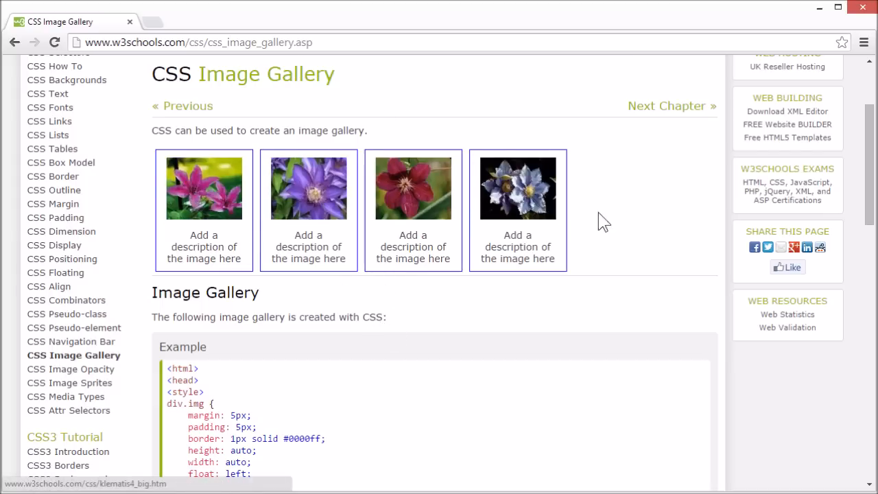
# View the red clematis thumbnail's full-size image in a new tab, then close it.
pyautogui.scroll(-3)
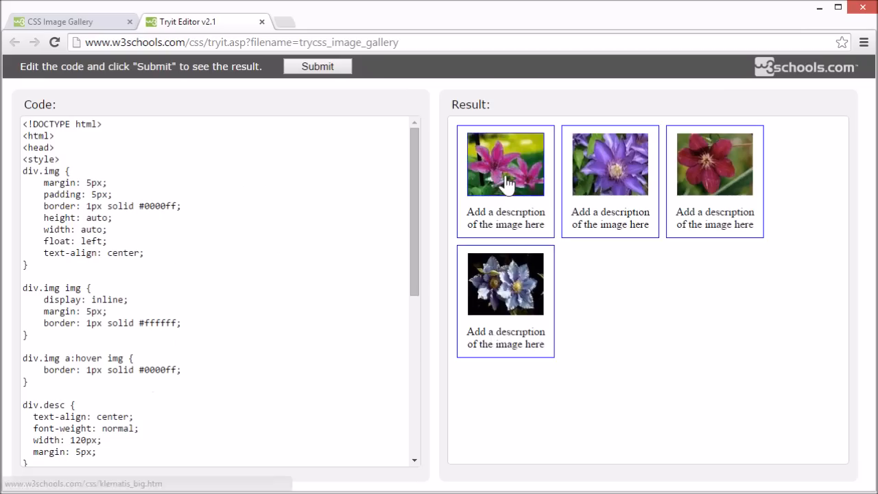
pyautogui.moveTo(609, 190)
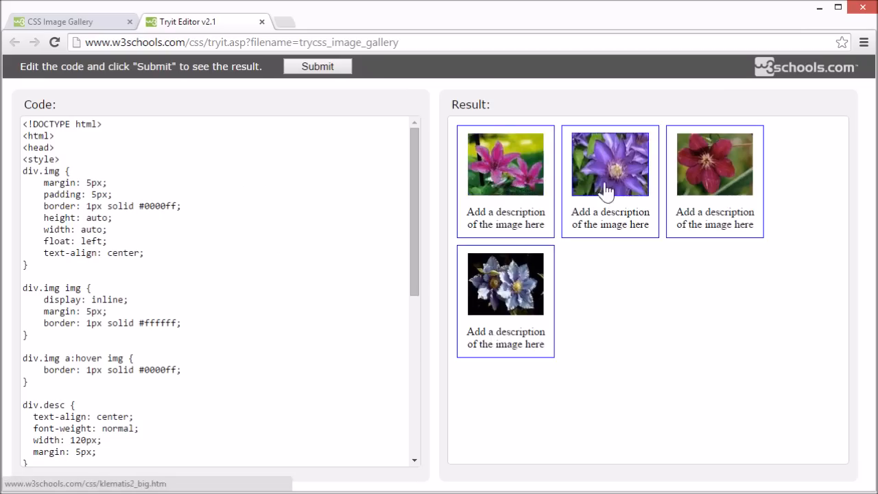
pyautogui.moveTo(505, 181)
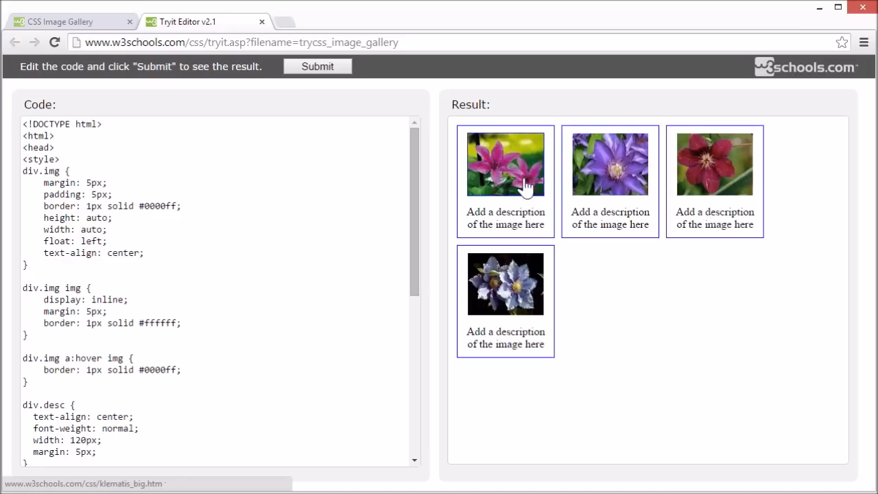
pyautogui.click(505, 163)
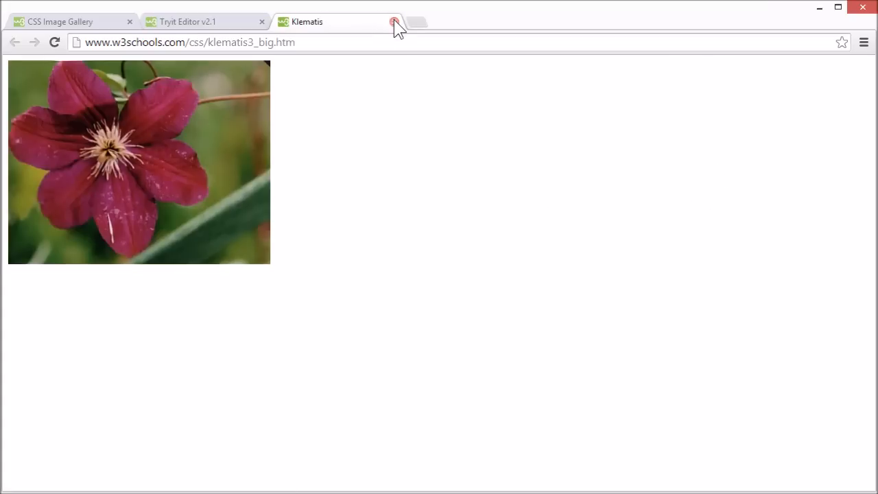
pyautogui.click(393, 22)
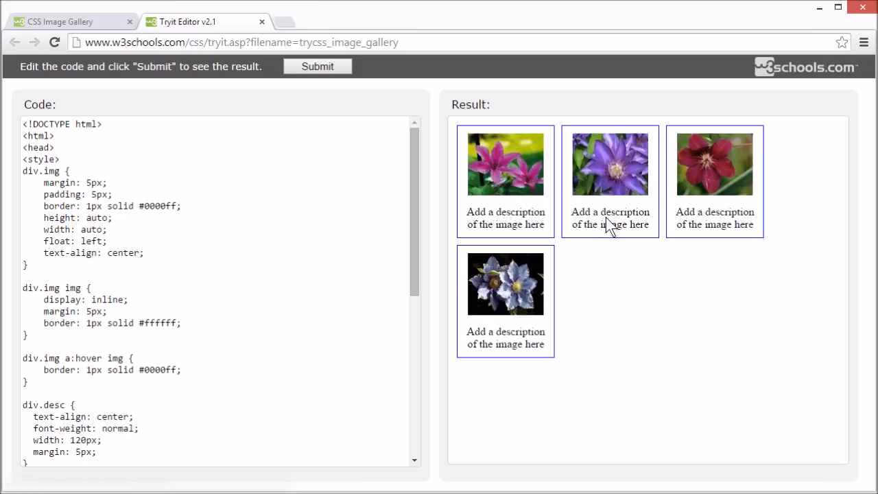
pyautogui.moveTo(267, 208)
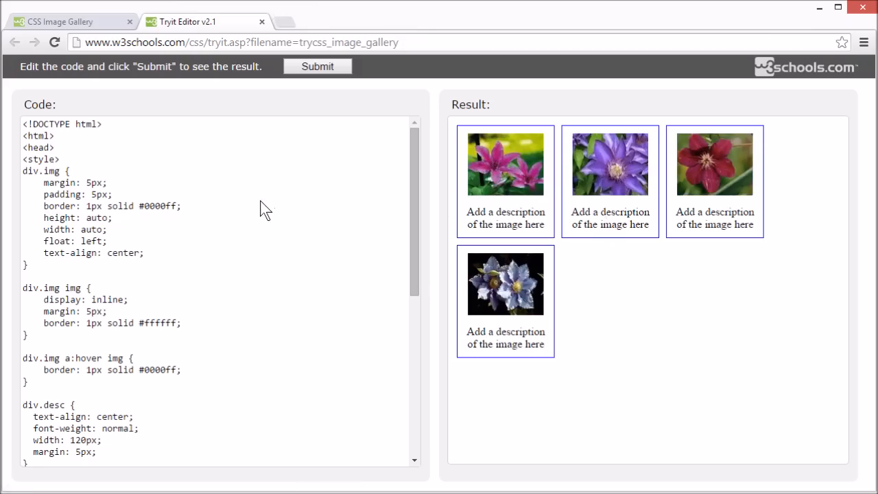
# Delete the declarations inside the gallery's CSS rules and rerun, leaving the flowers stacked unstyled.
pyautogui.click(34, 183)
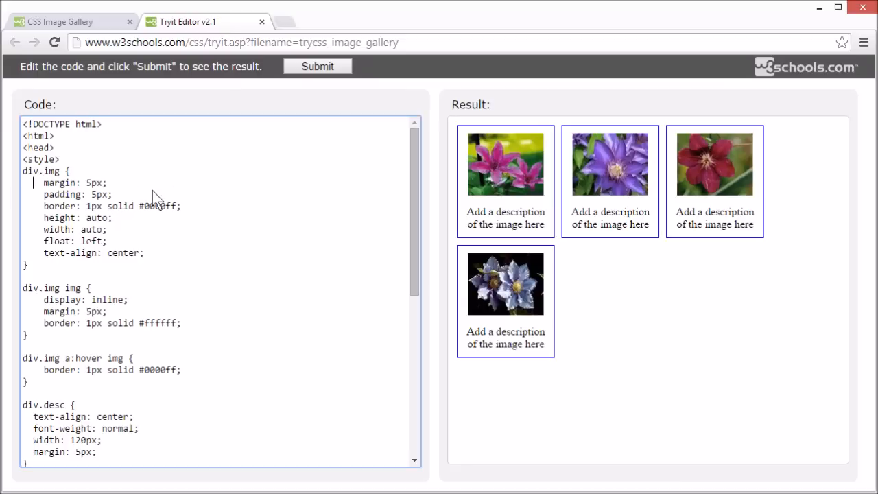
pyautogui.moveTo(44, 183); pyautogui.dragTo(144, 253)
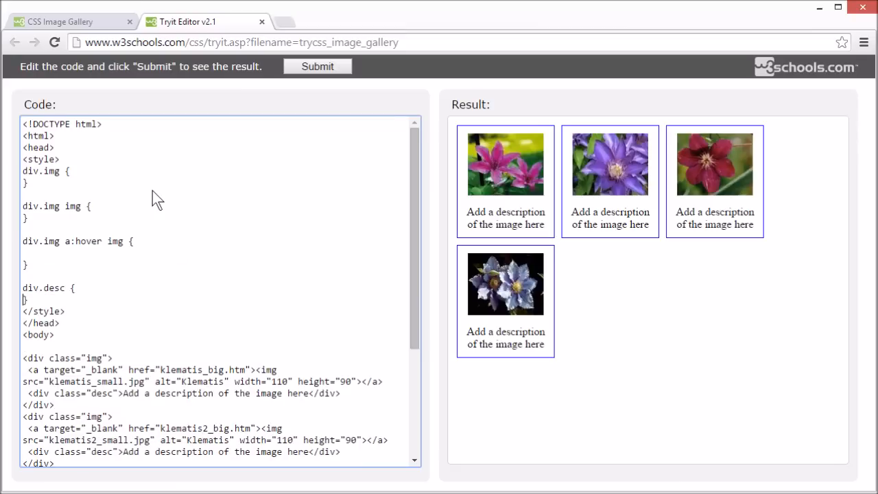
pyautogui.click(318, 66)
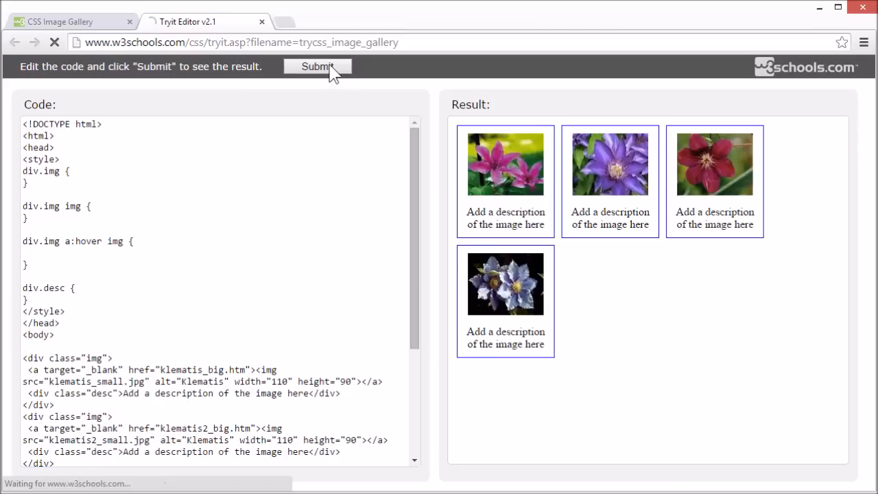
pyautogui.click(318, 66)
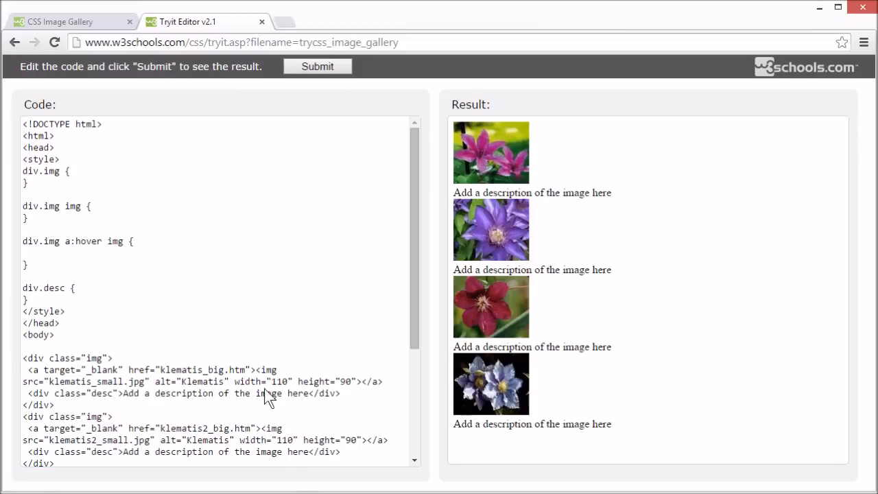
pyautogui.moveTo(102, 385)
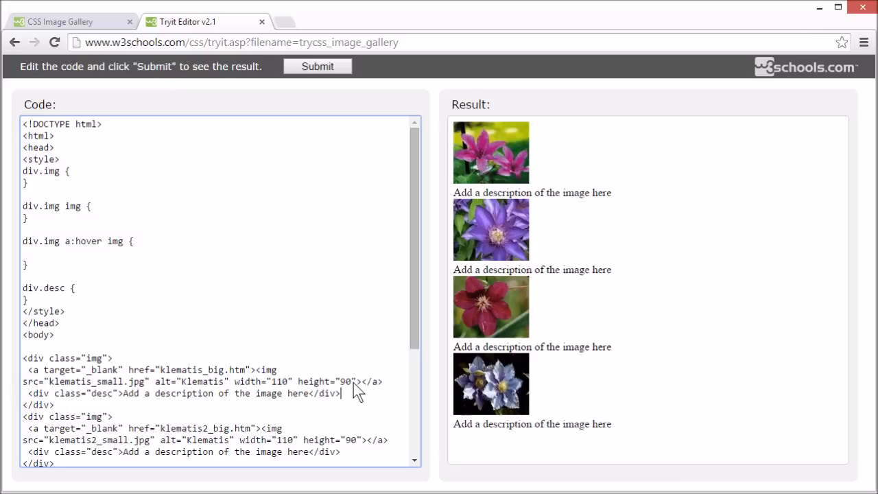
pyautogui.moveTo(350, 397)
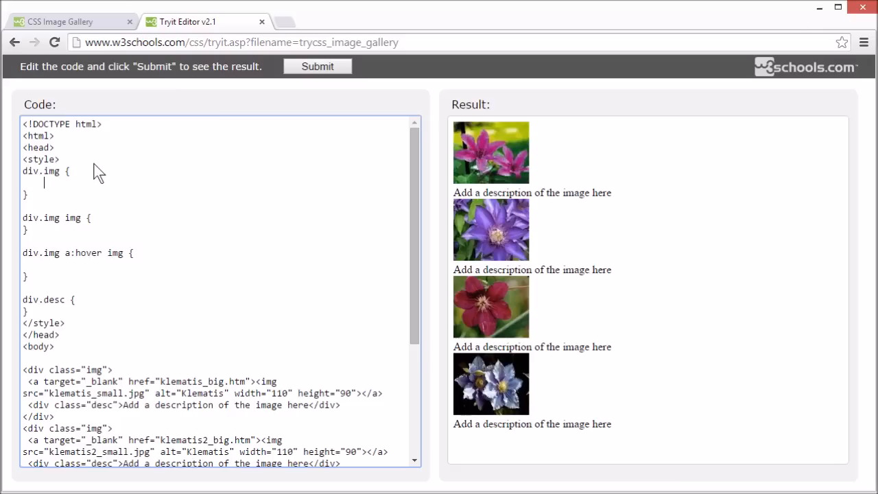
# Give div.img width: 130px and height: 150px and rerun the code.
pyautogui.write('width:')
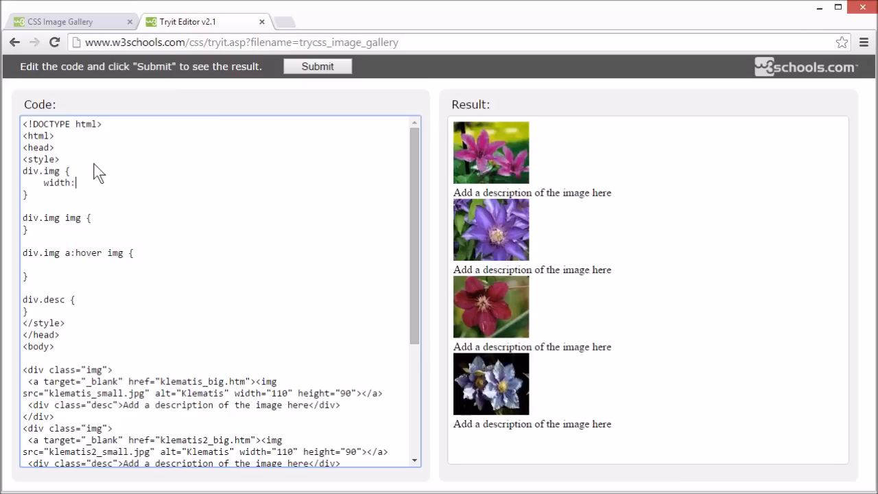
pyautogui.write('130')
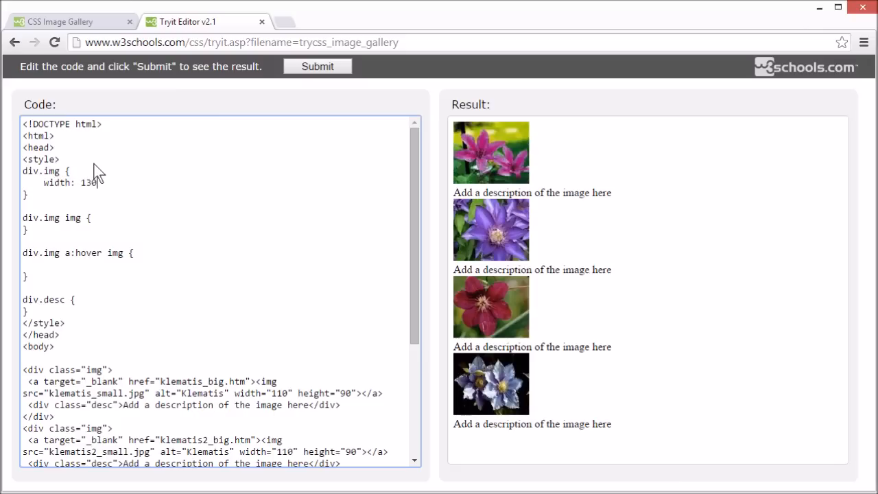
pyautogui.write('px;')
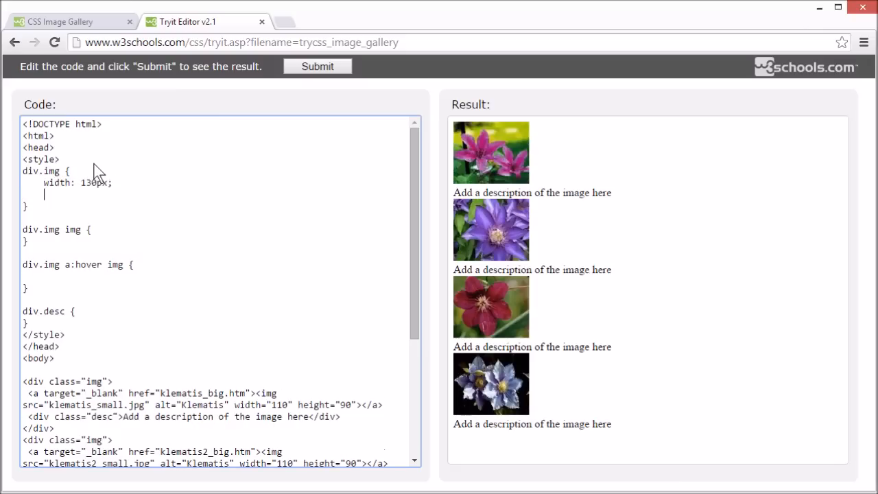
pyautogui.write('height')
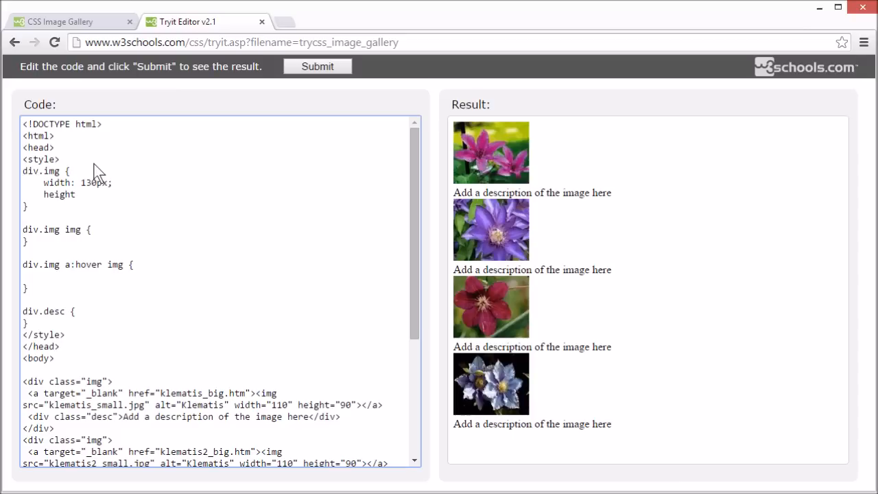
pyautogui.write('1')
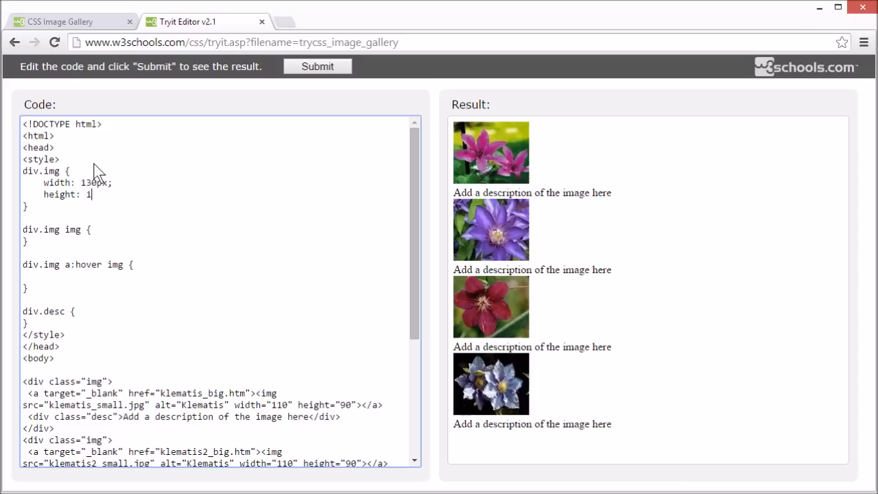
pyautogui.write('50px;')
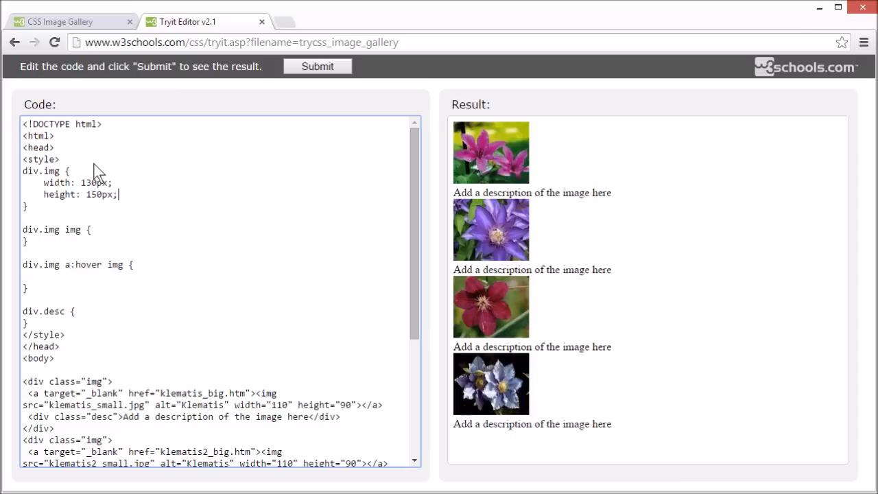
pyautogui.click(317, 66)
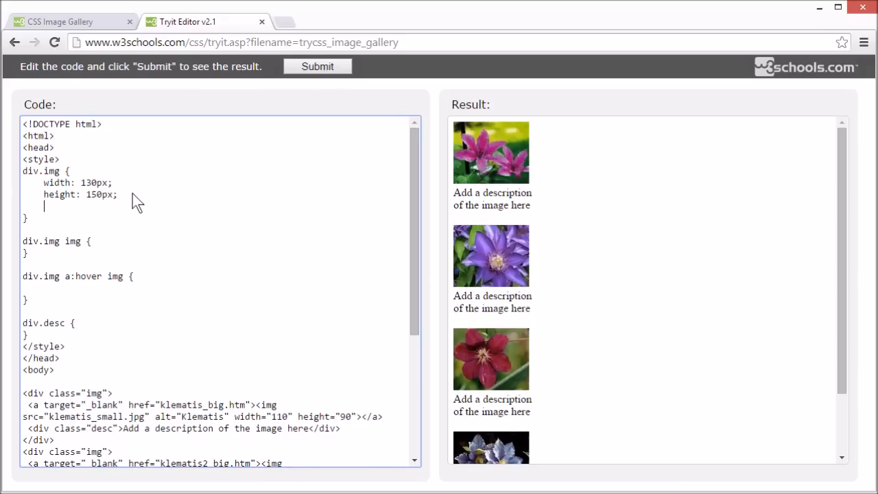
# Give div.img border: 1px solid black, margin: 5px and padding: 5px and rerun.
pyautogui.write('bo')
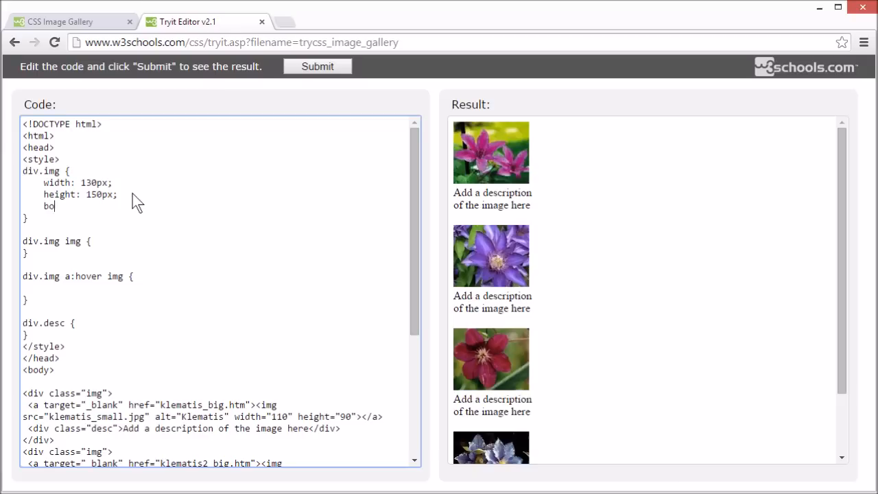
pyautogui.write('rder:')
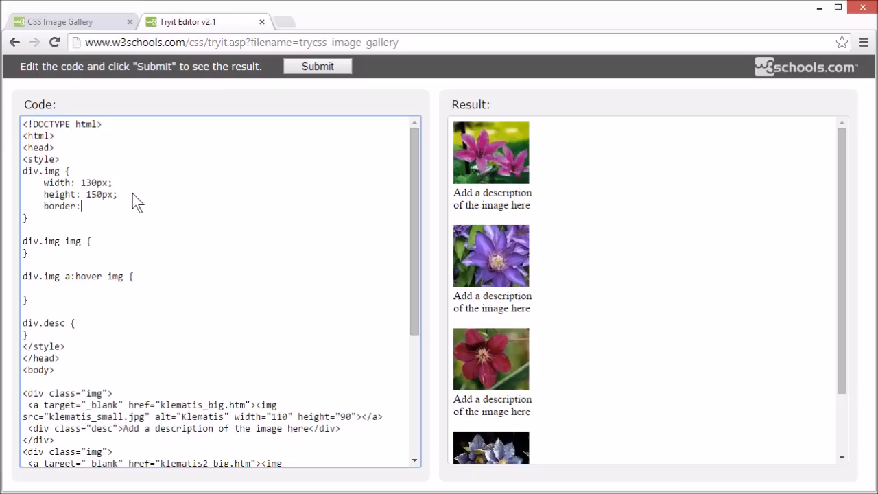
pyautogui.write('1px s')
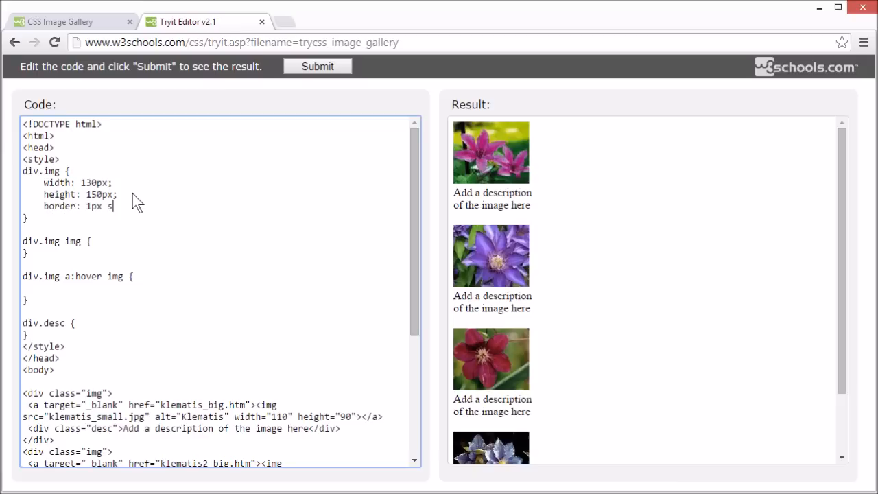
pyautogui.write('olid black')
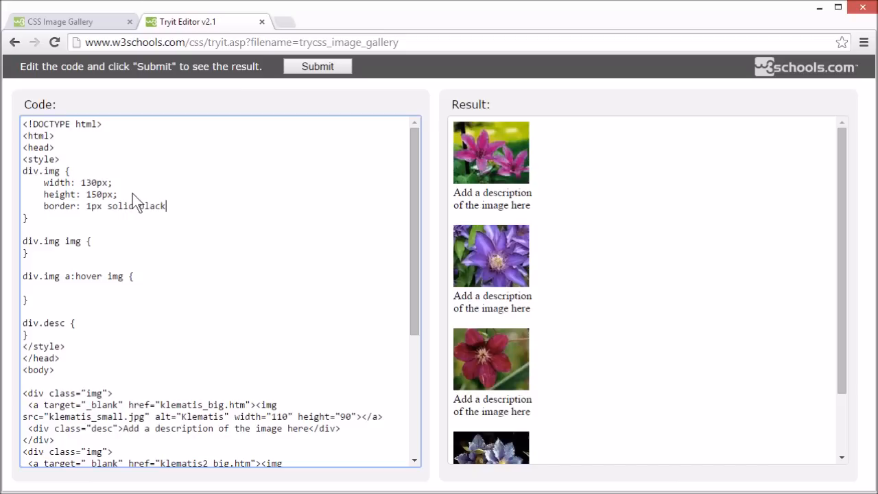
pyautogui.write(';')
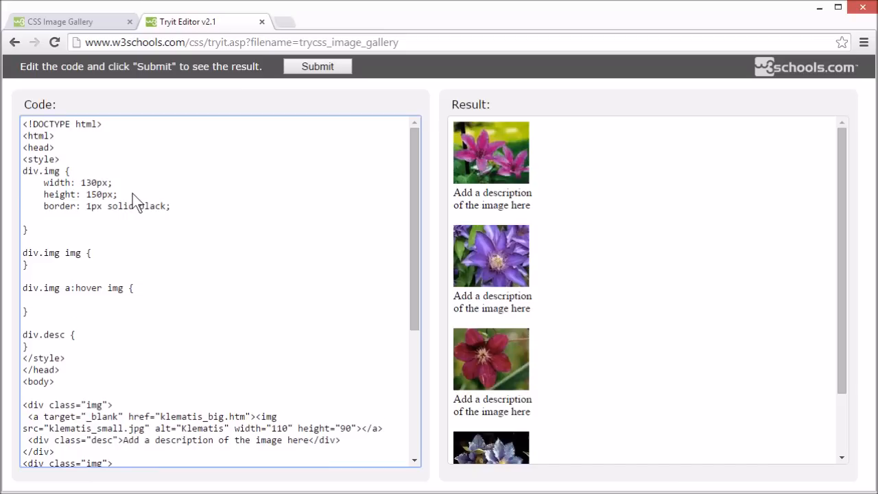
pyautogui.write('margin:')
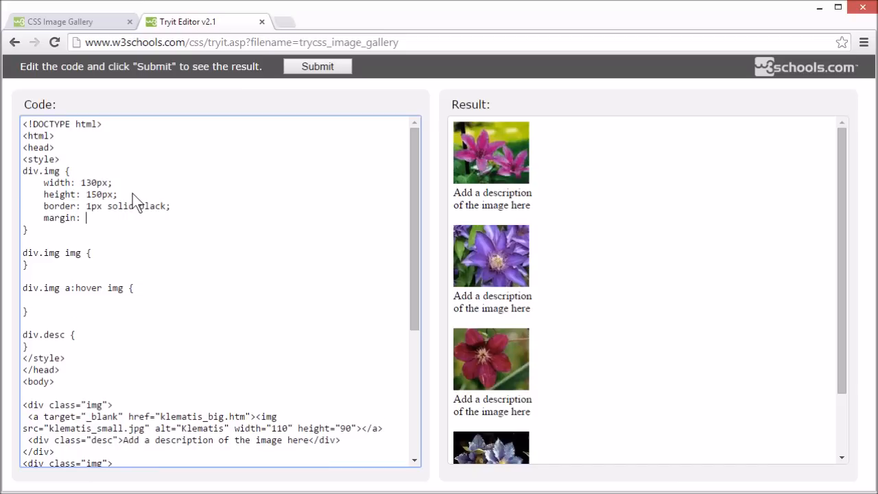
pyautogui.write('5px;')
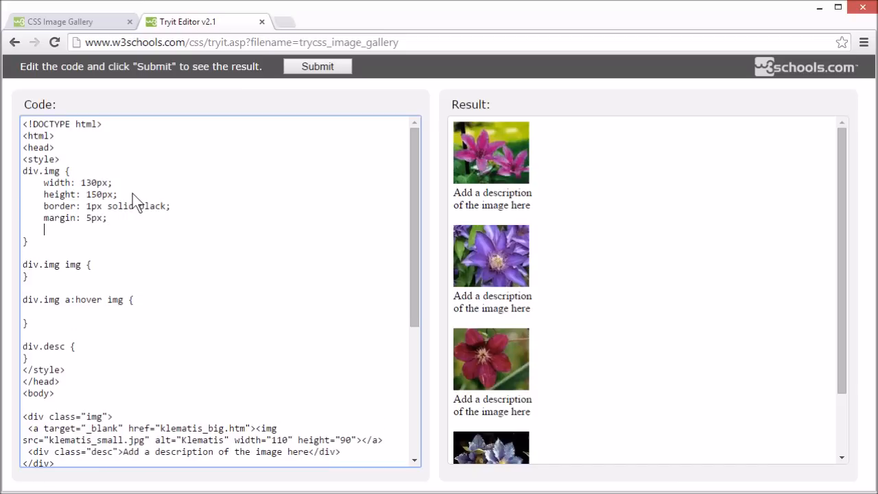
pyautogui.write('padding:')
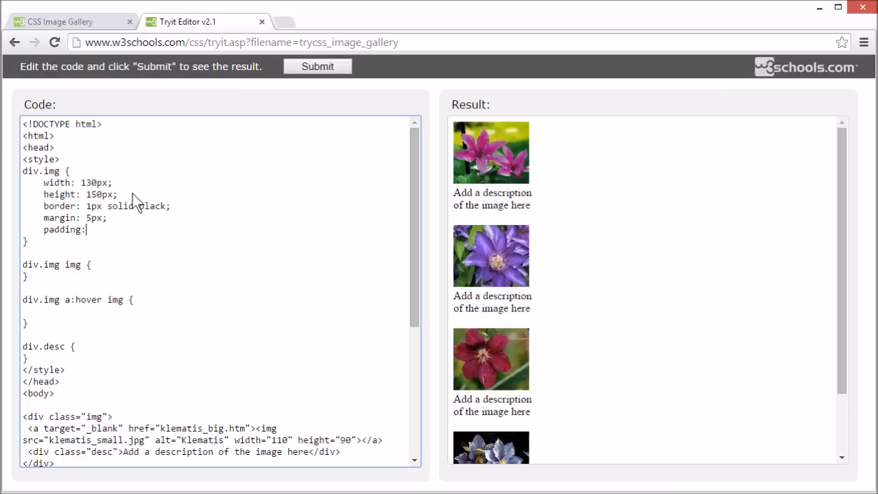
pyautogui.write('5px;')
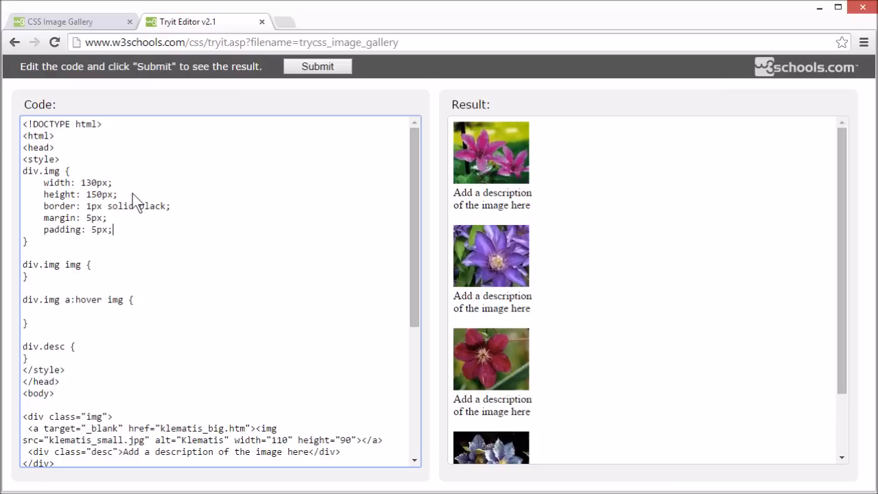
pyautogui.click(317, 66)
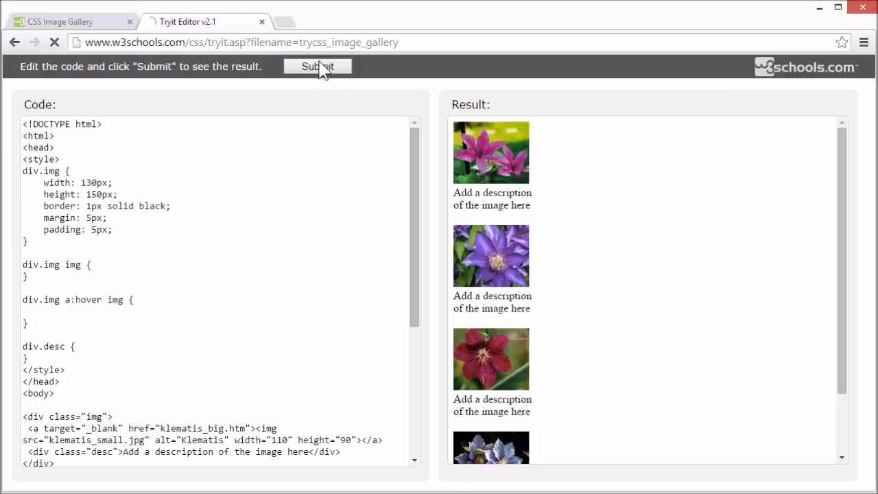
pyautogui.click(317, 66)
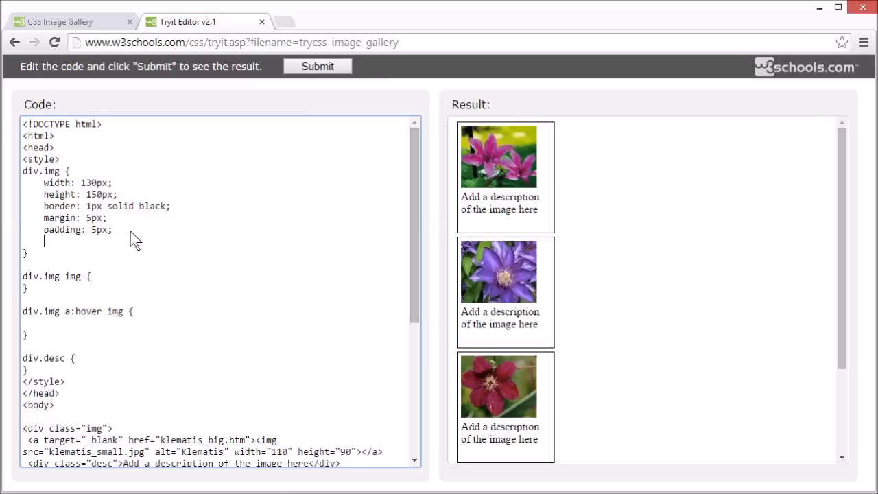
# Add text-align: center to div.img so images and captions are centered in their boxes.
pyautogui.write('text')
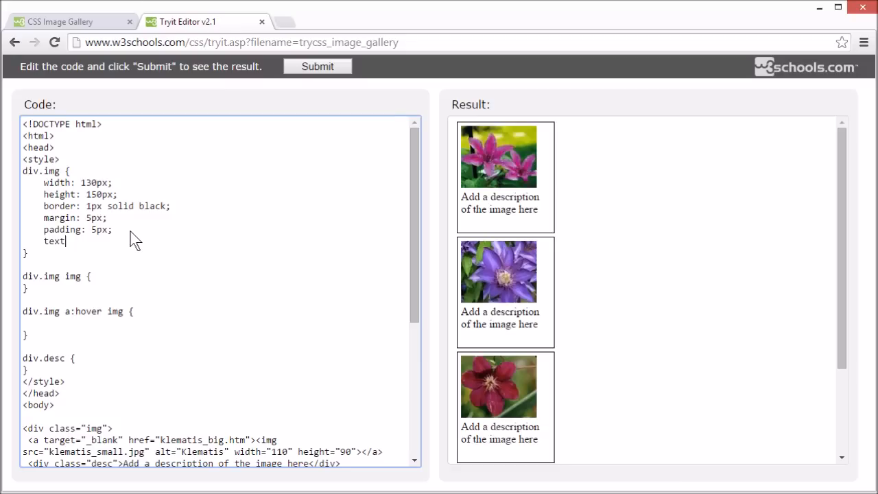
pyautogui.write('-align: c')
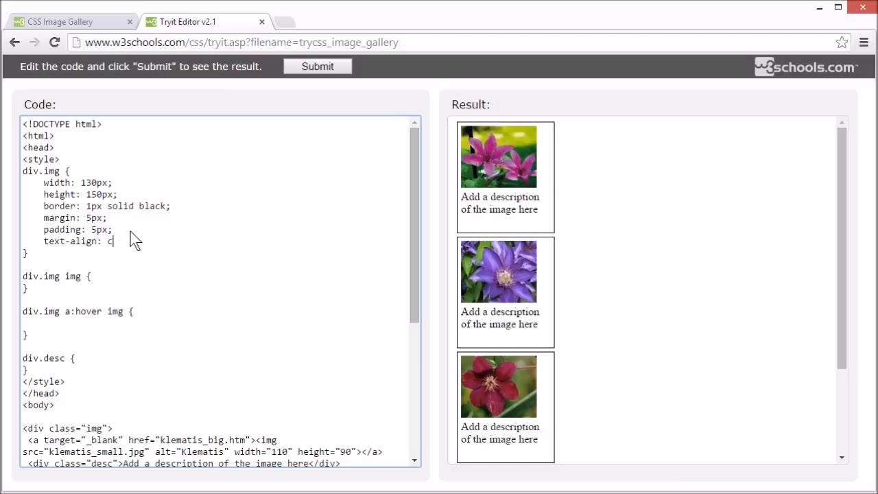
pyautogui.write('enter;')
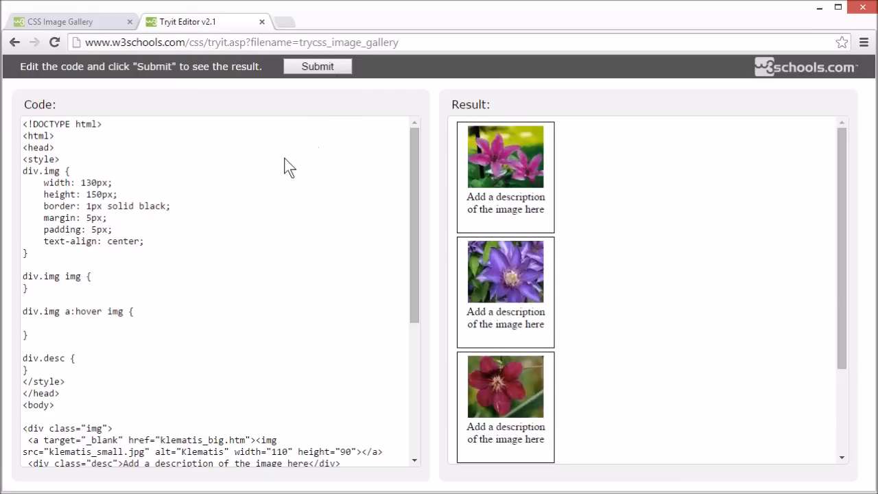
pyautogui.click(144, 241)
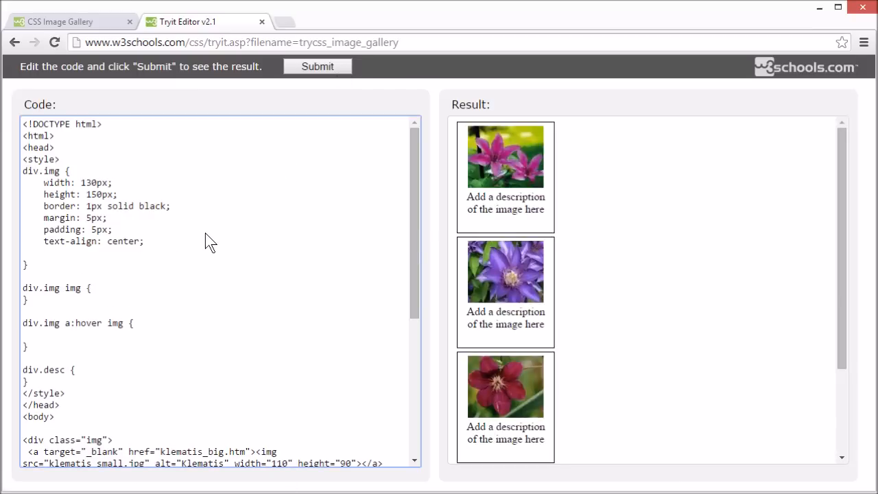
# Add float: left to div.img and rerun so the bordered thumbnails sit side by side.
pyautogui.write('fl')
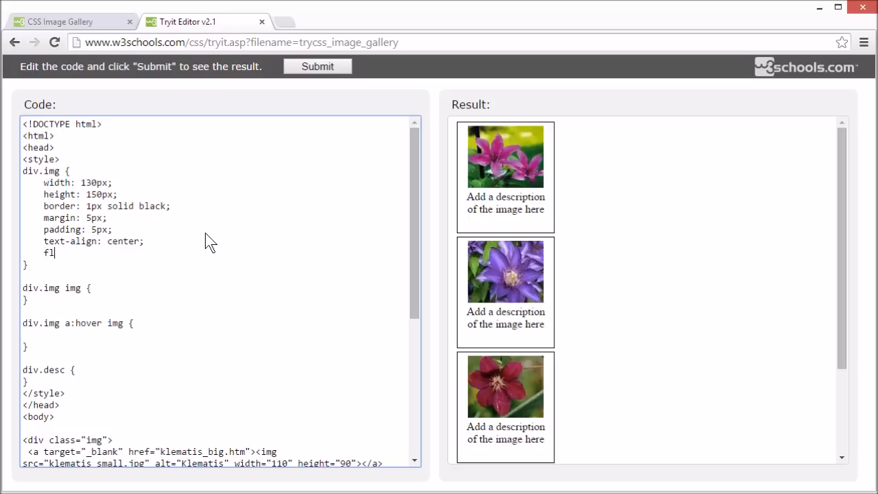
pyautogui.write('oat:l')
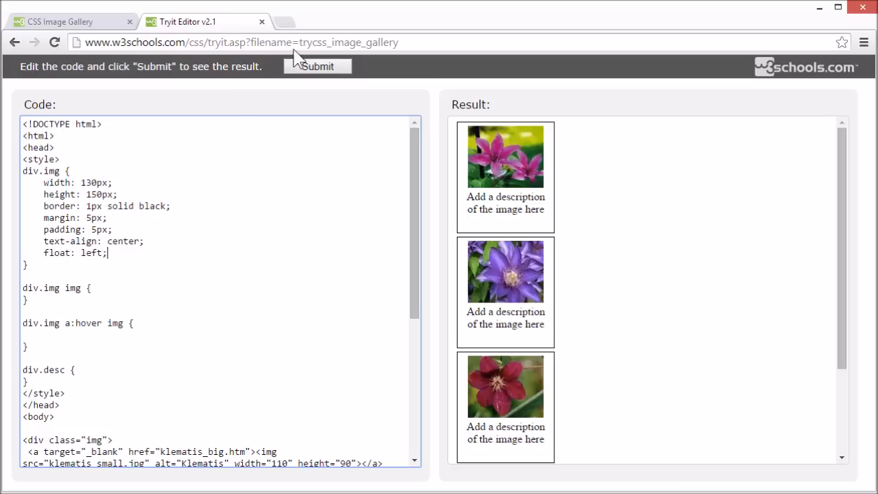
pyautogui.click(317, 65)
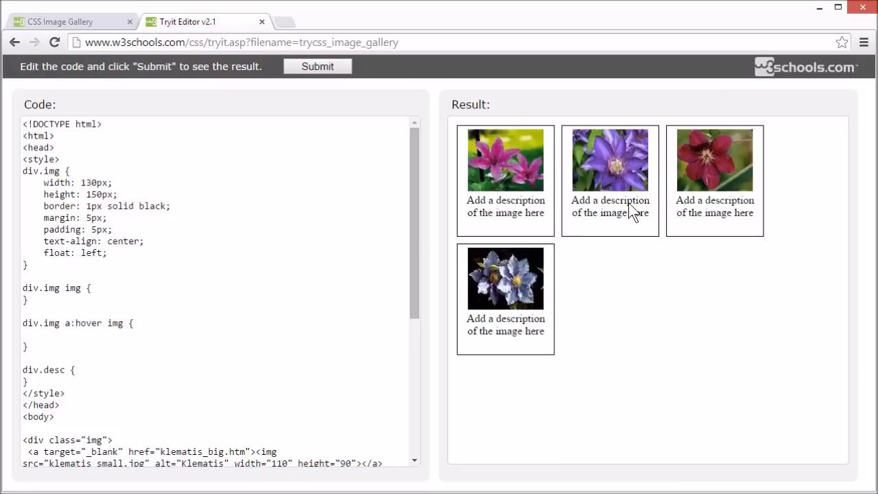
pyautogui.moveTo(657, 269)
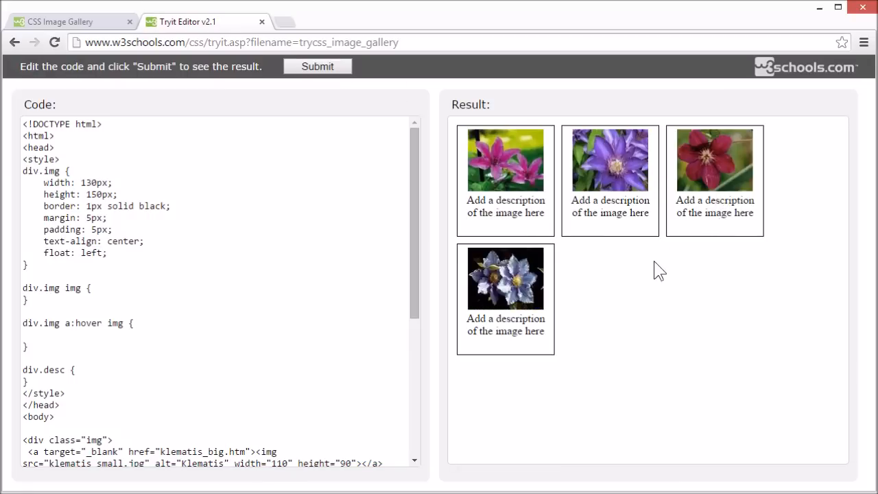
pyautogui.moveTo(438, 189)
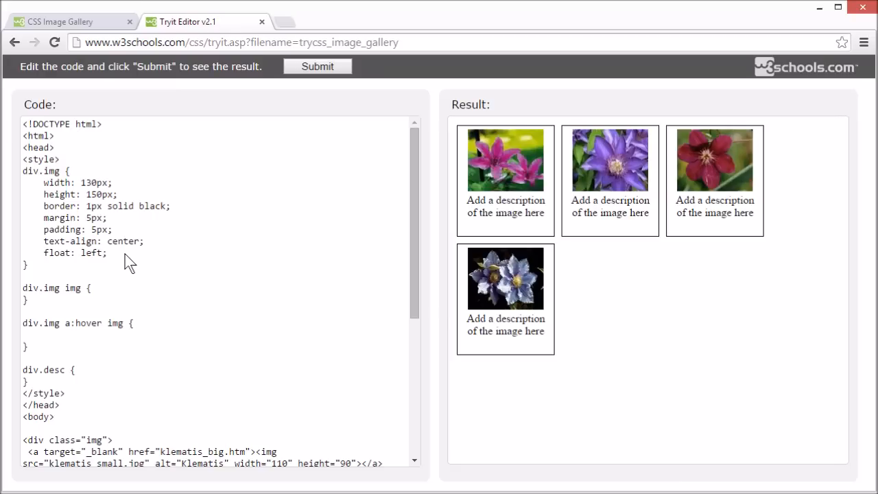
# Begin a margin declaration inside the empty div.img img rule.
pyautogui.click(89, 288)
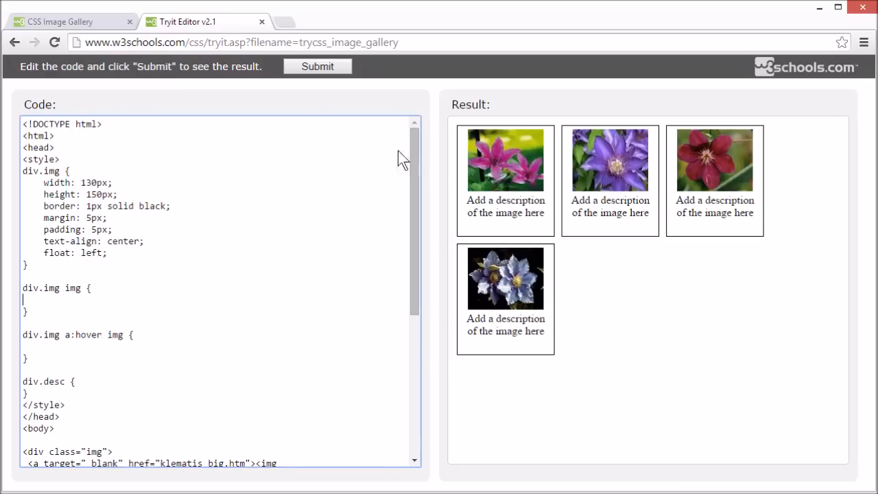
pyautogui.moveTo(56, 357)
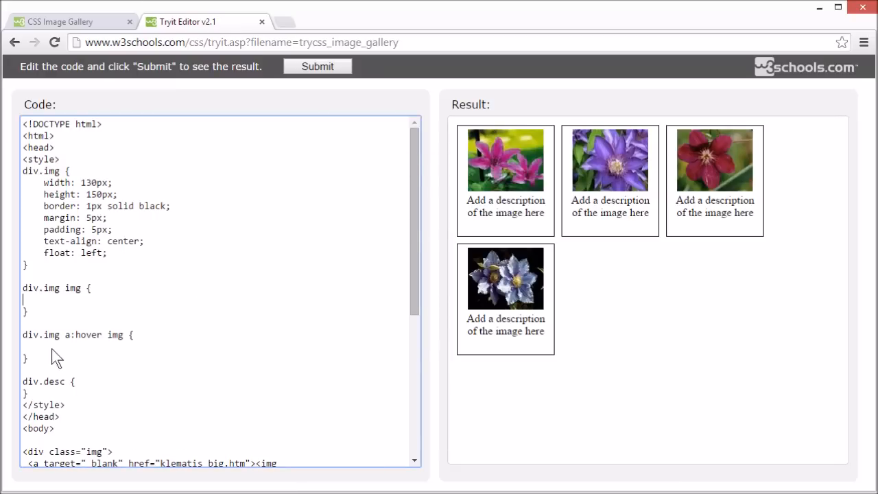
pyautogui.moveTo(63, 304)
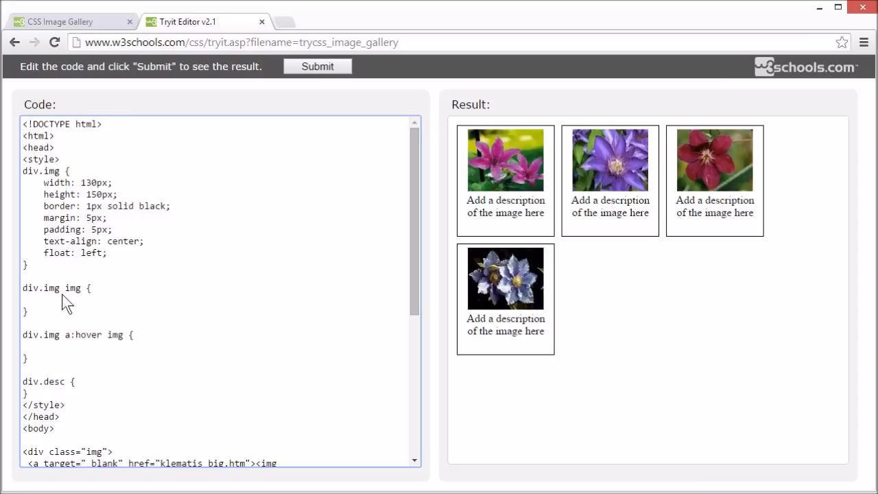
pyautogui.write('margin: 5px;')
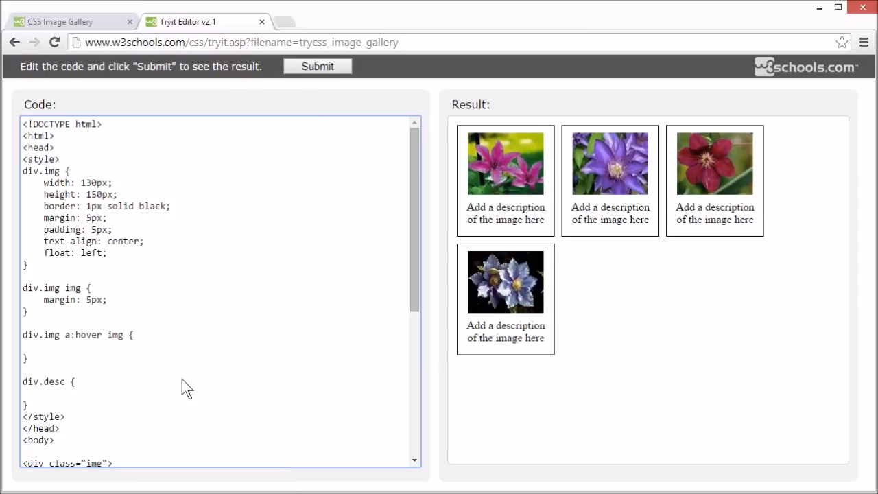
# Give div.desc text-align: center, width: 120px and margin: 5px.
pyautogui.write('text-')
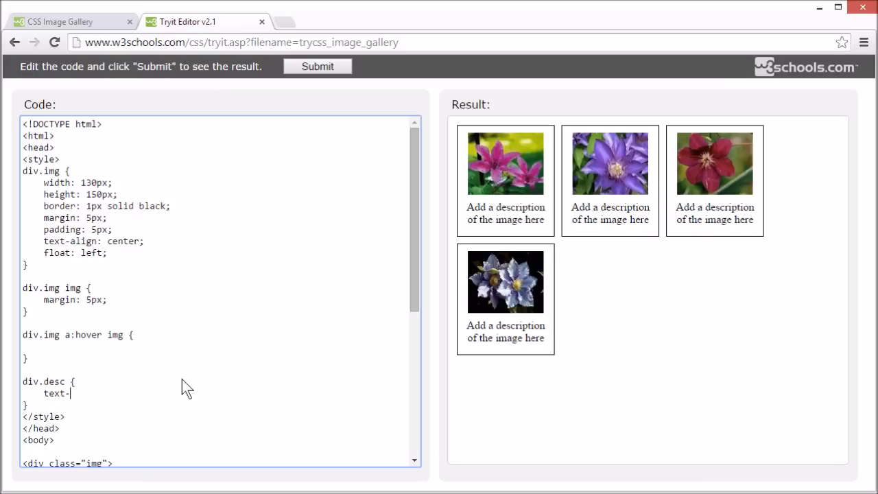
pyautogui.write('align: cen')
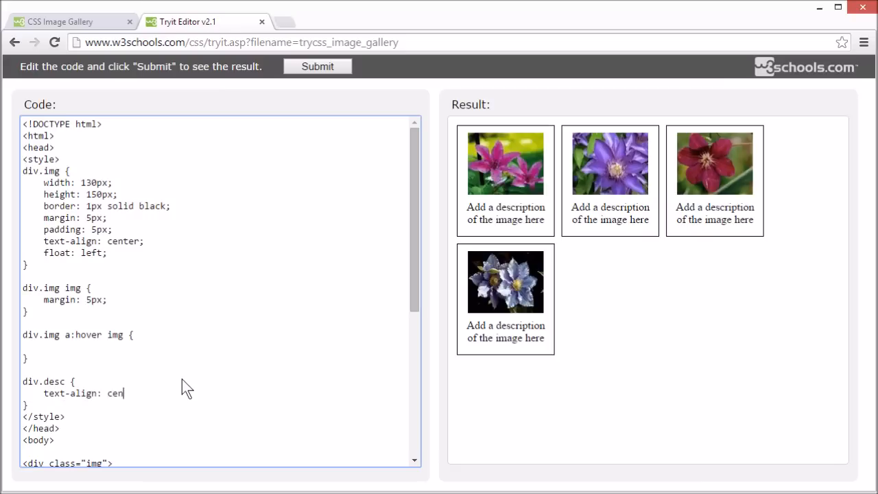
pyautogui.write('ter')
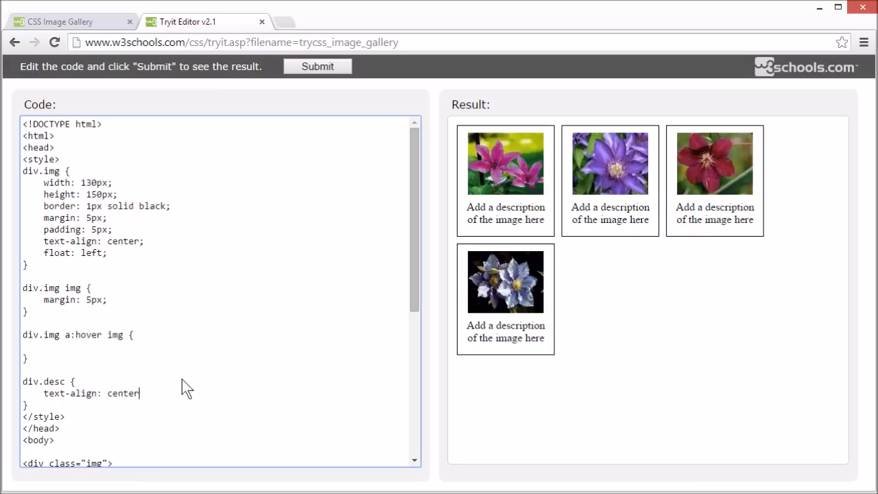
pyautogui.click(317, 66)
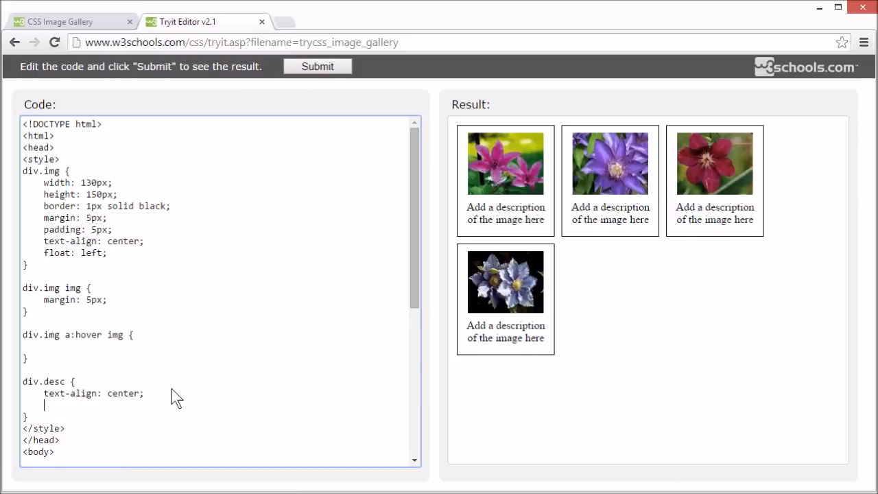
pyautogui.write('width: 120px;')
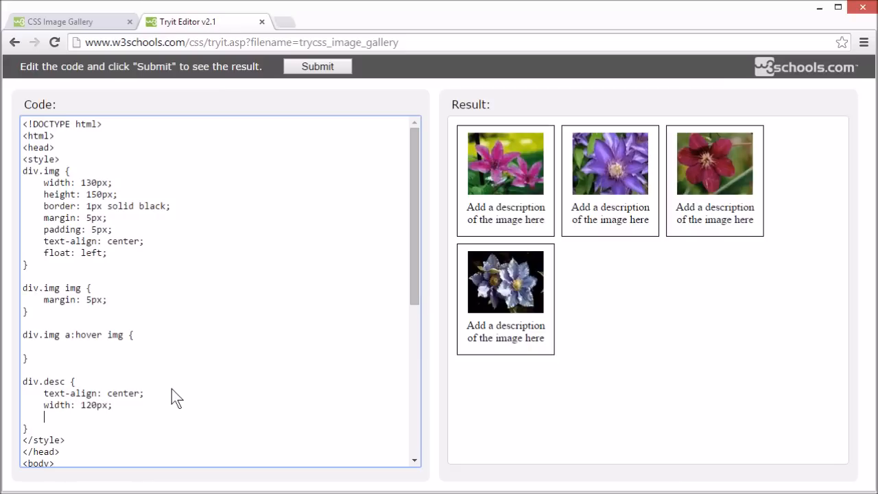
pyautogui.write('margin:')
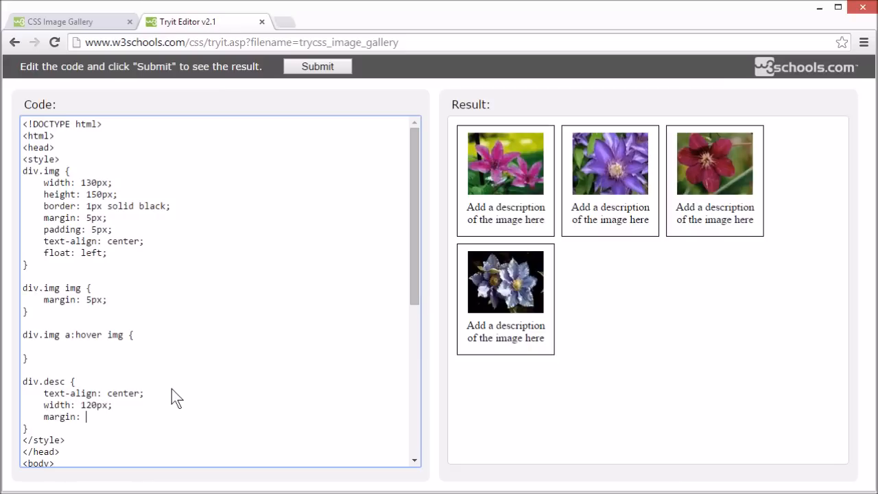
pyautogui.write('5px;')
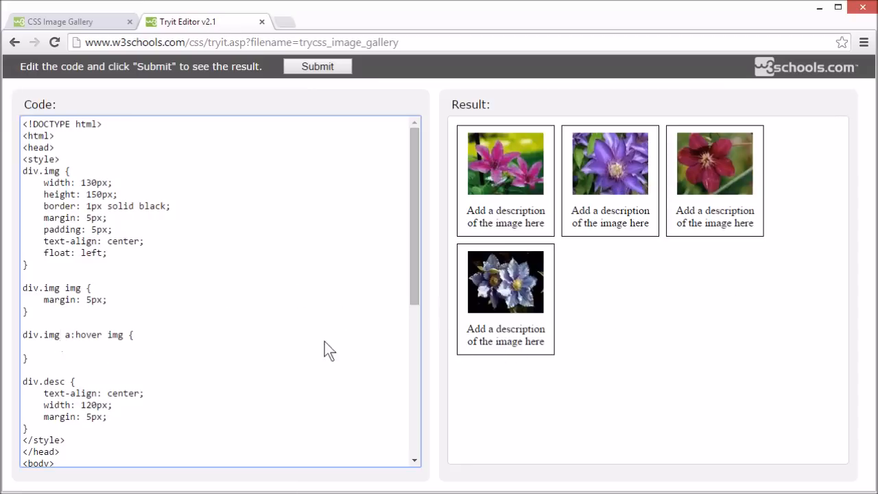
pyautogui.moveTo(263, 346)
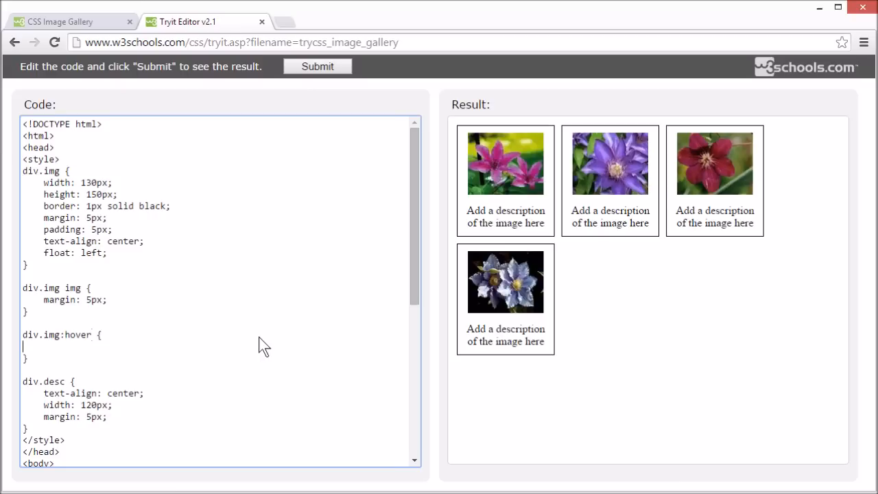
pyautogui.moveTo(44, 346)
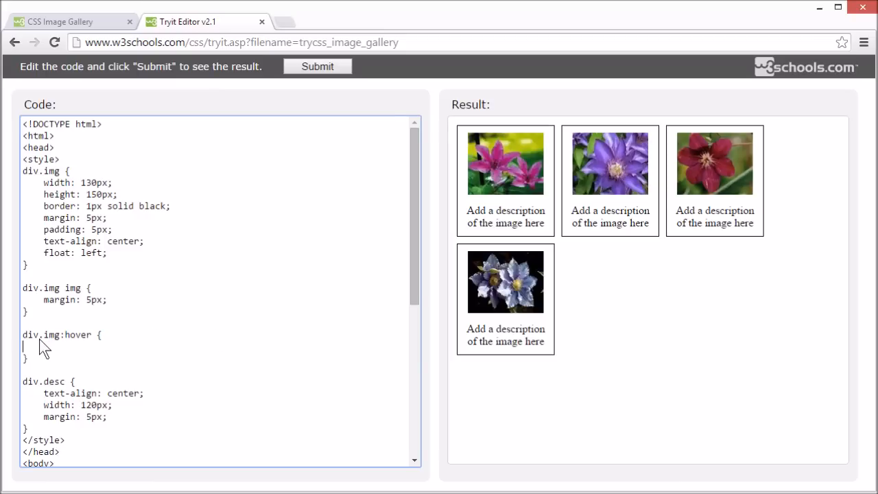
pyautogui.moveTo(81, 354)
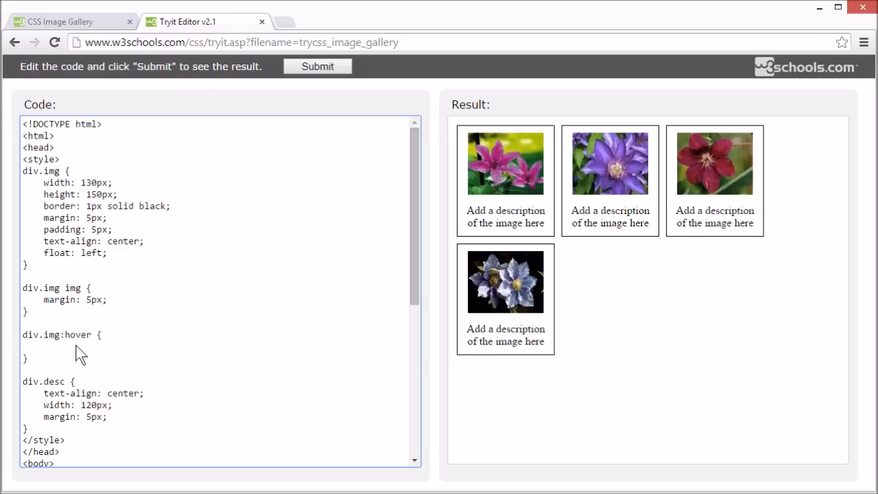
pyautogui.moveTo(77, 376)
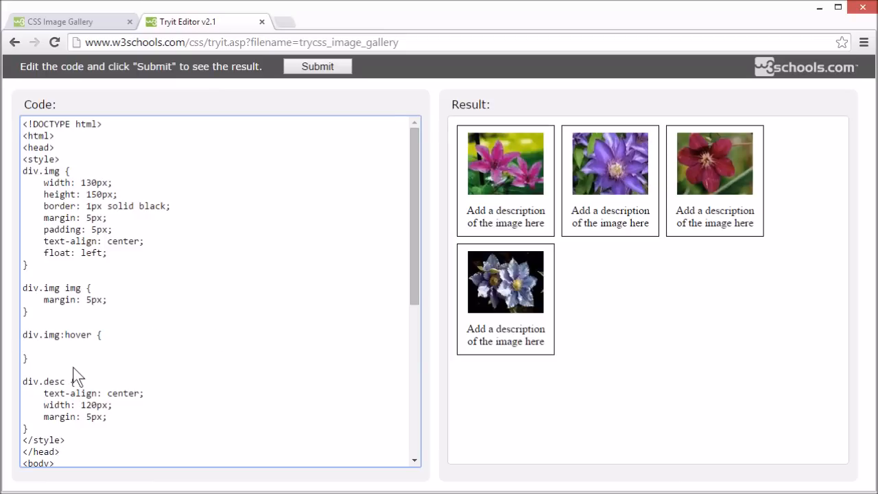
# Set background-color: lightblue in the div.img:hover rule and rerun the gallery.
pyautogui.write('back')
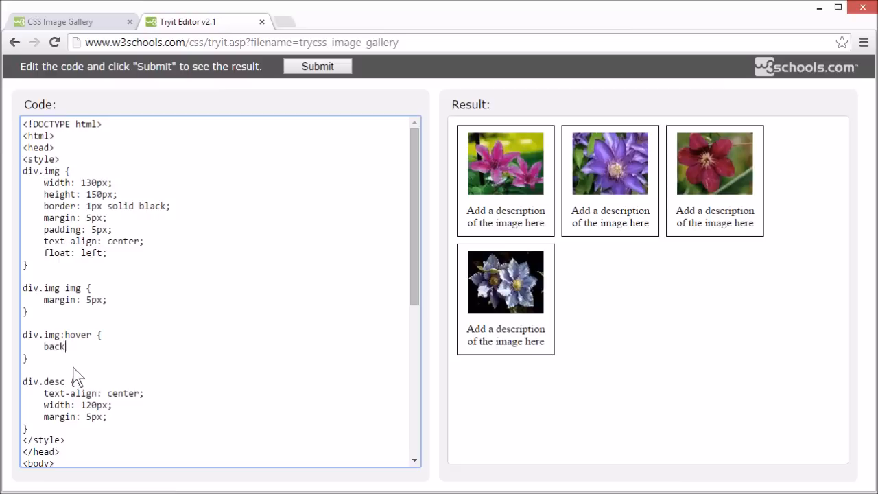
pyautogui.write('ground-color: l')
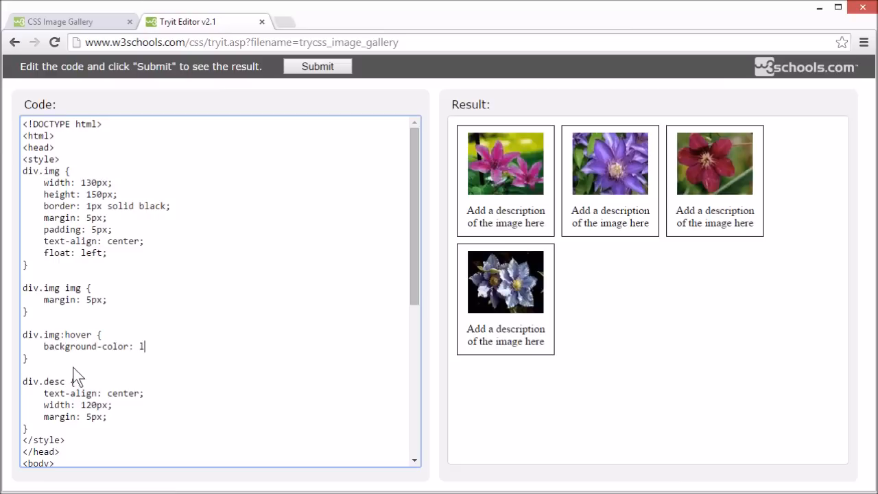
pyautogui.write('ightblue')
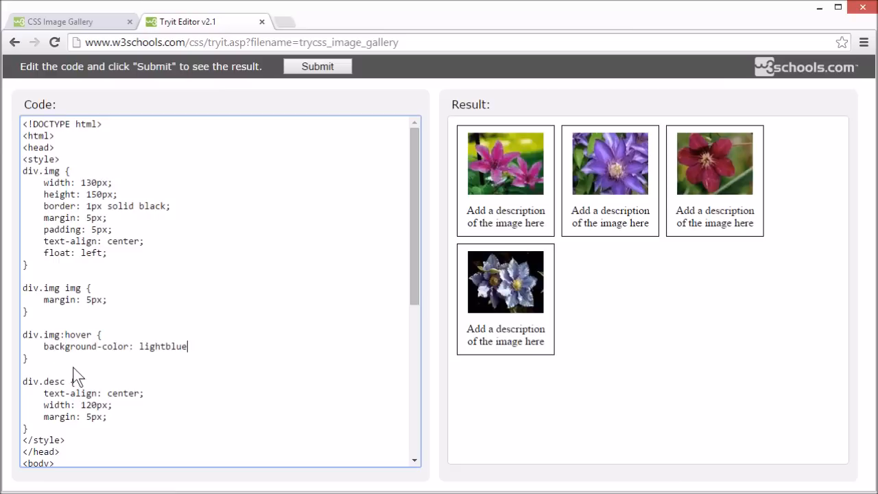
pyautogui.click(317, 66)
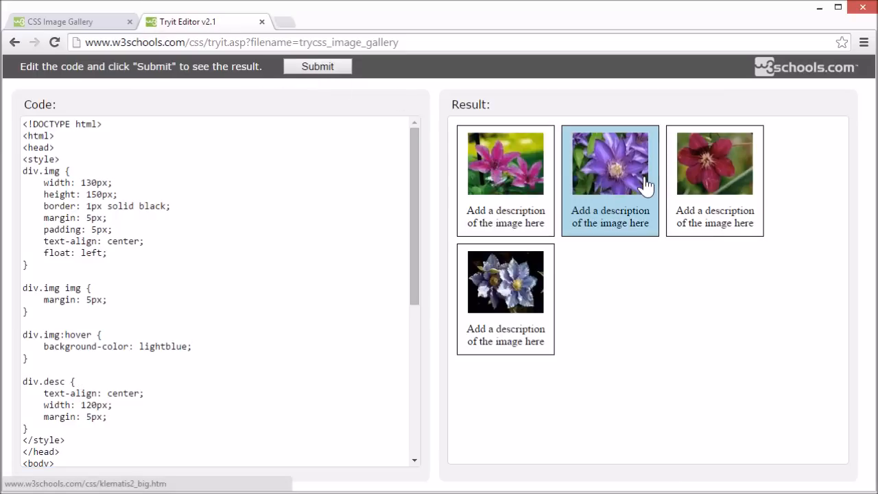
pyautogui.moveTo(505, 299)
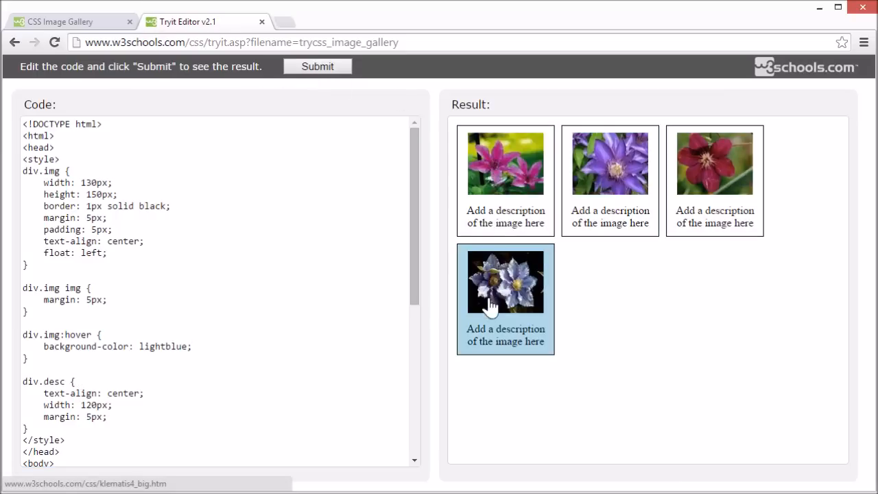
pyautogui.moveTo(609, 162)
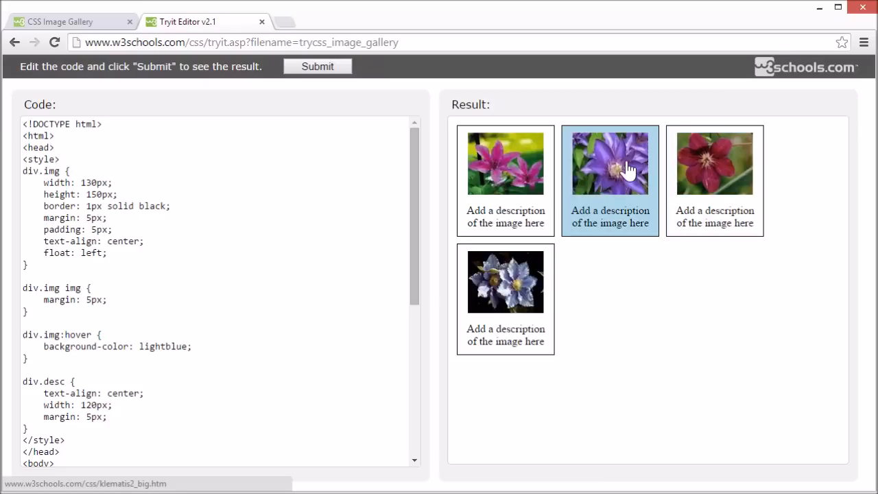
pyautogui.moveTo(683, 364)
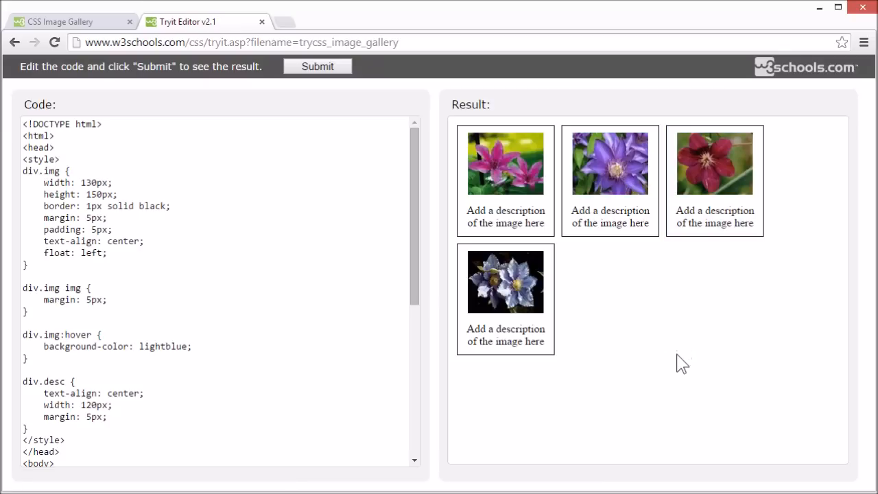
pyautogui.moveTo(661, 346)
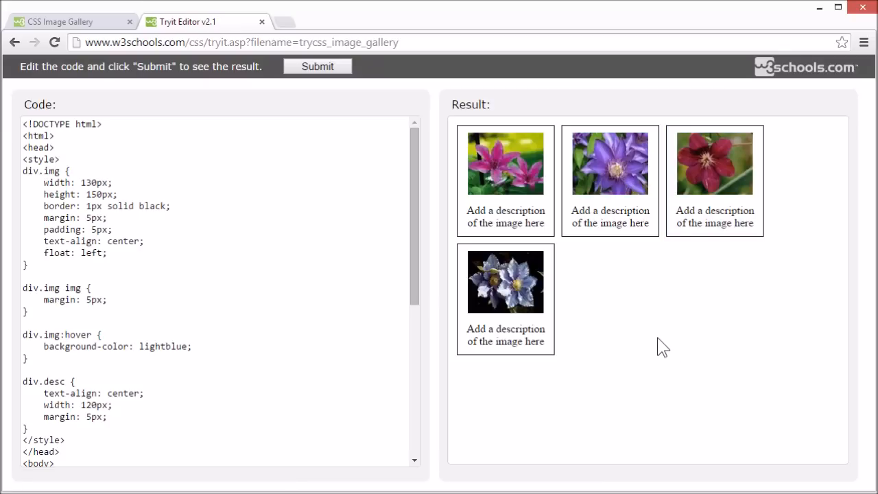
pyautogui.moveTo(840, 322)
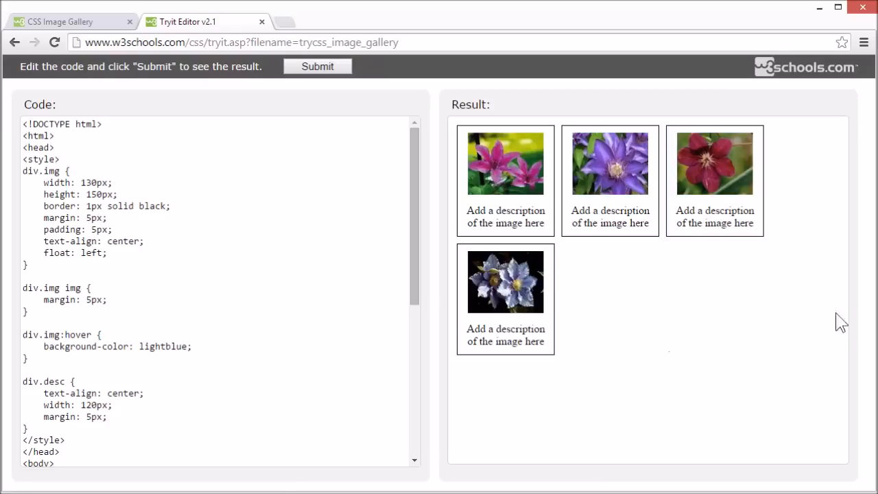